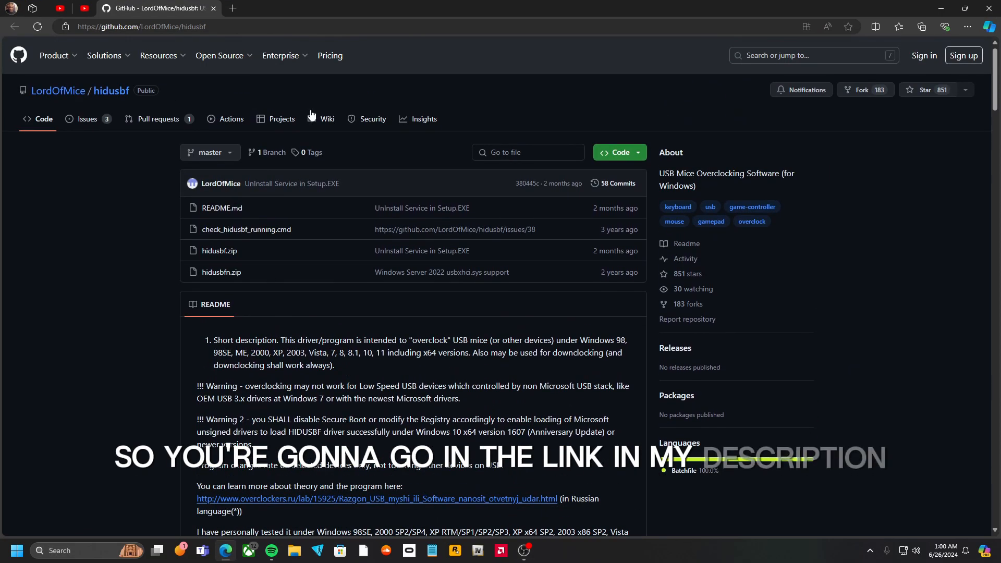
- Download hidusbf.zip from the LordOfMice repository and return to the desktop
{"action": "scroll", "scroll_direction": "down", "scroll_amount": 3}
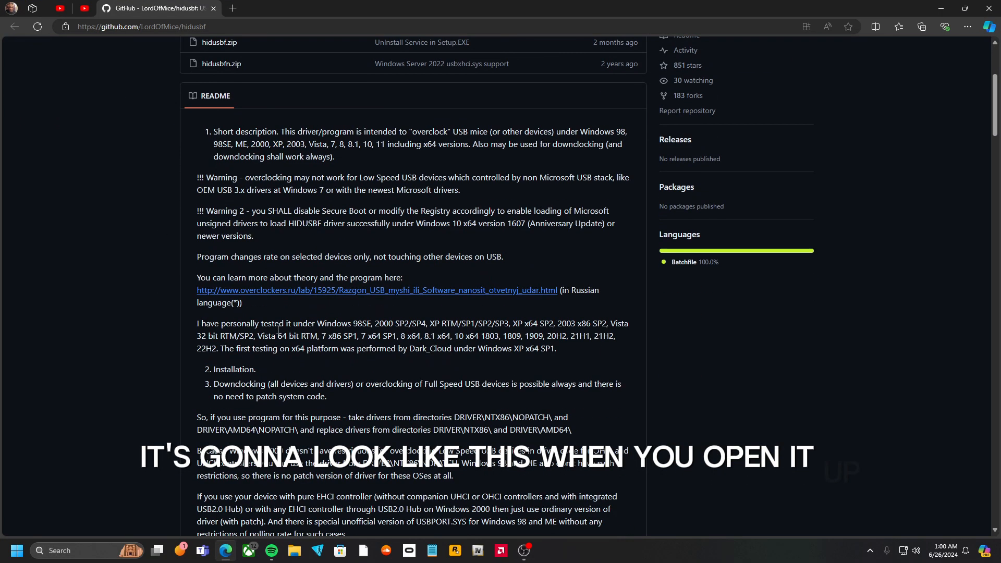
{"action": "scroll", "scroll_direction": "down", "scroll_amount": 3}
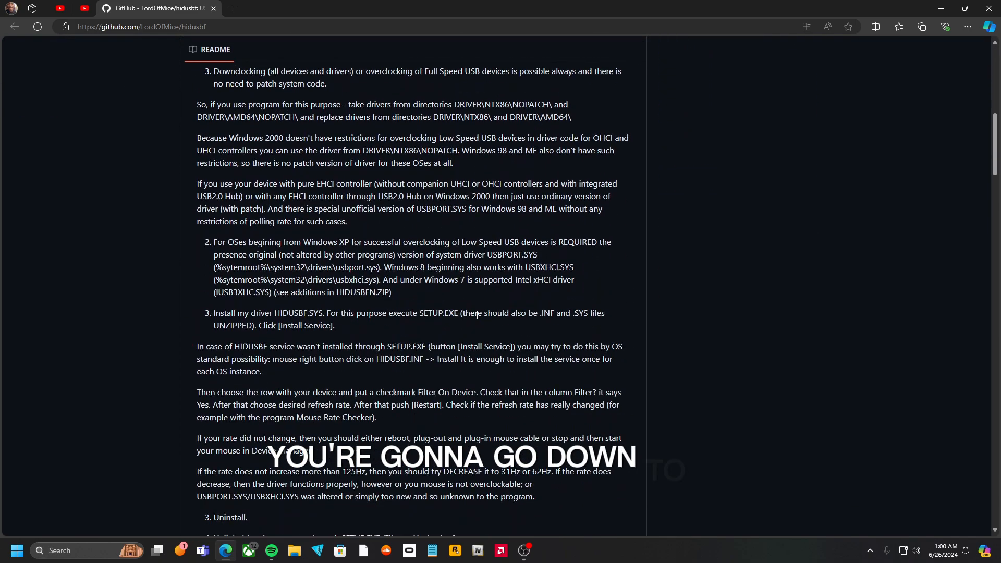
{"action": "scroll", "scroll_direction": "down", "scroll_amount": 3}
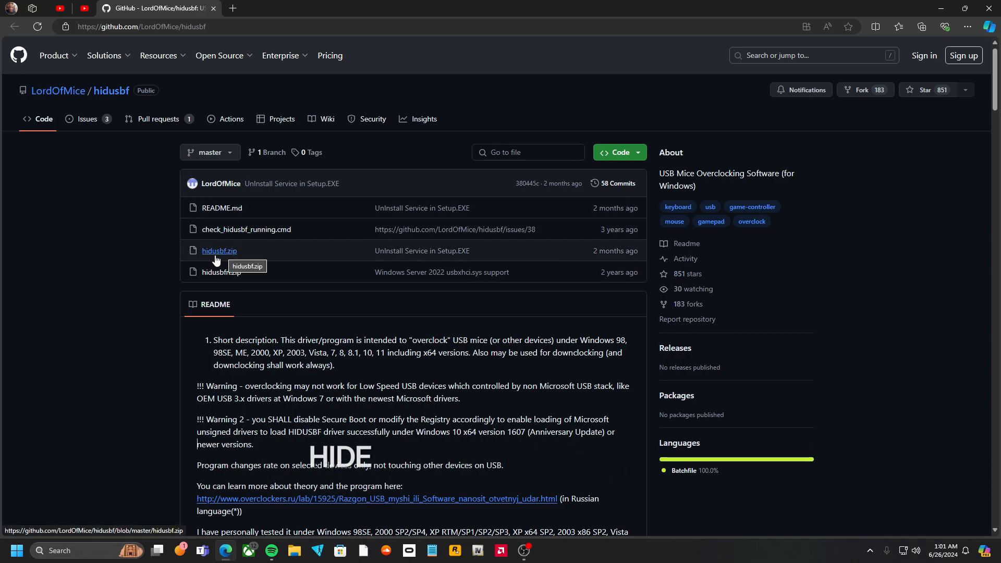
{"action": "left_click", "coordinate": [220, 251]}
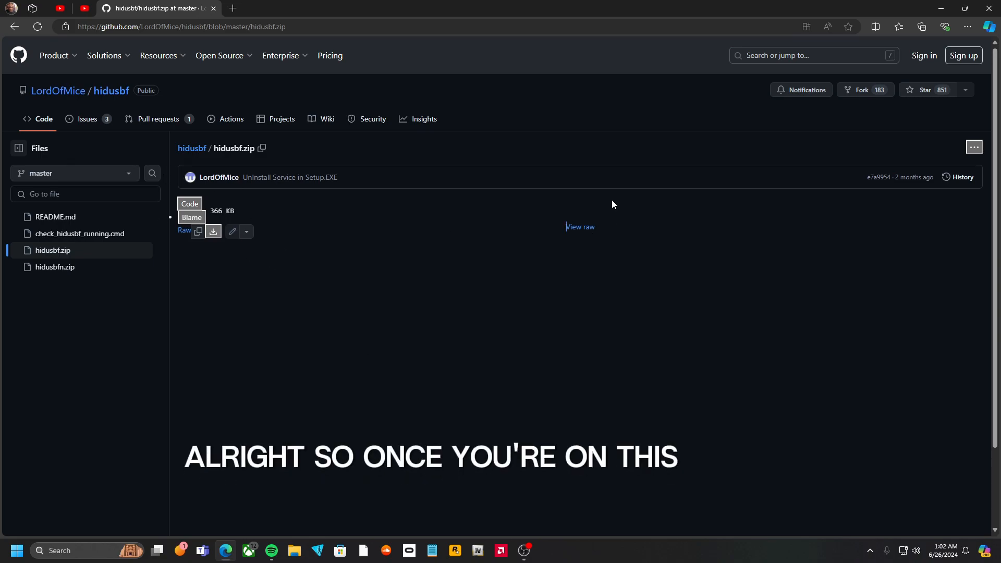
{"action": "mouse_move", "coordinate": [213, 231]}
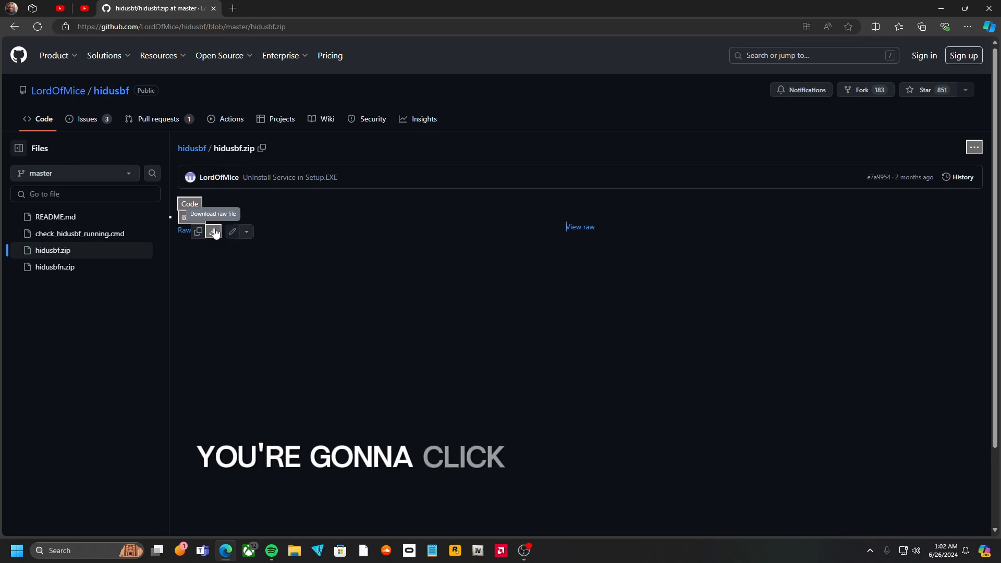
{"action": "left_click", "coordinate": [213, 232]}
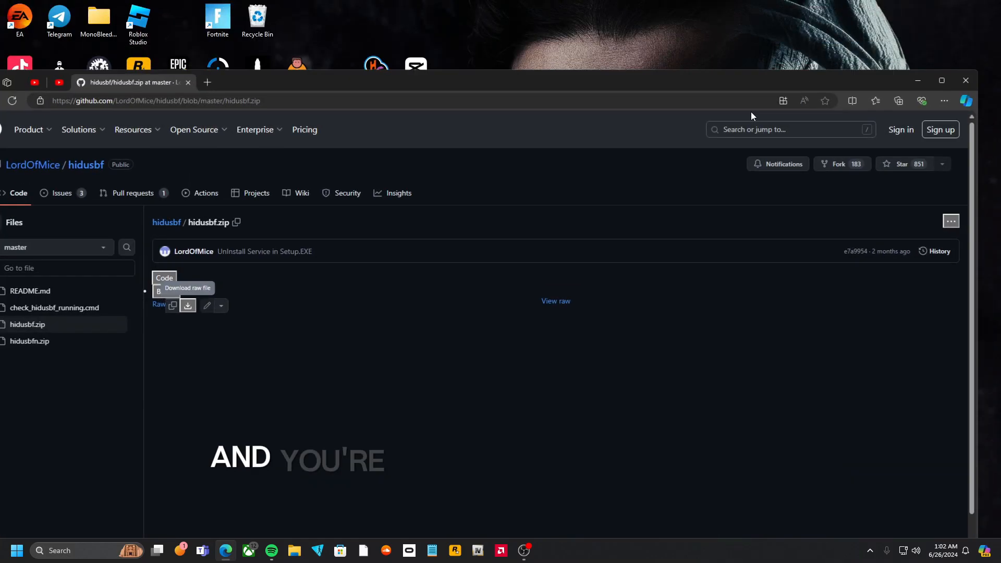
{"action": "left_click", "coordinate": [945, 102]}
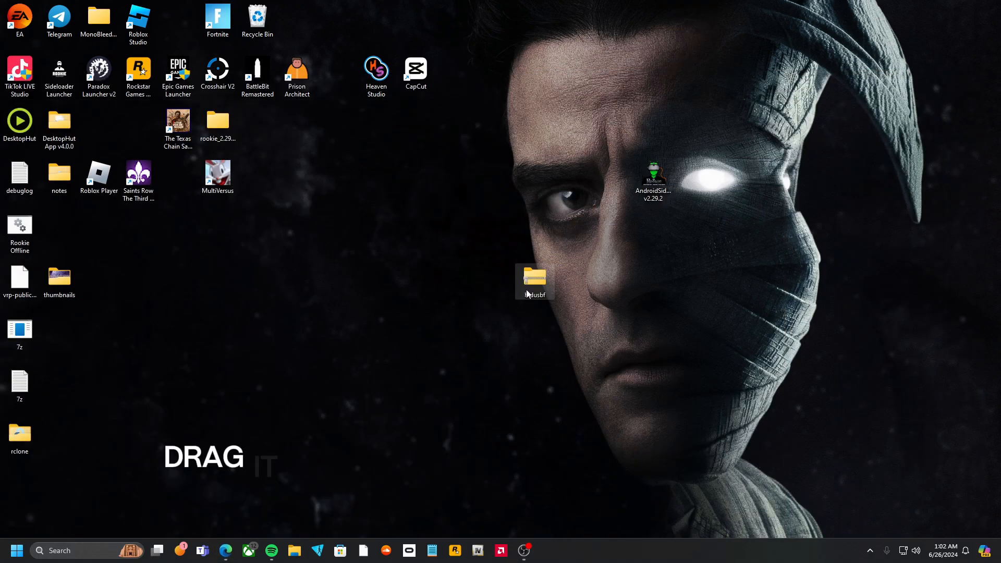
- Extract the hidusbf archive with 7-Zip Extract Here and open the resulting DRIVER folder
{"action": "right_click", "coordinate": [535, 282]}
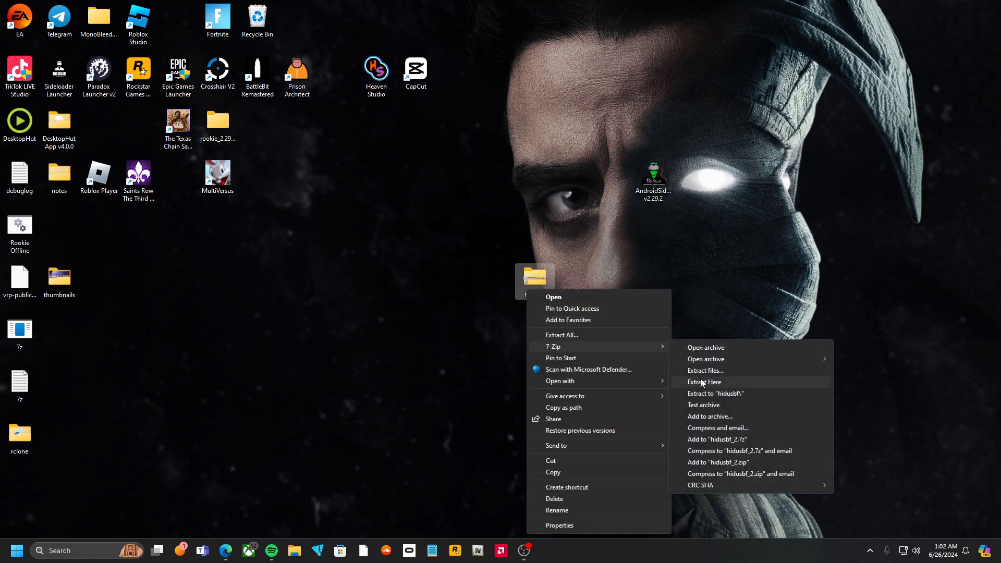
{"action": "left_click", "coordinate": [704, 382]}
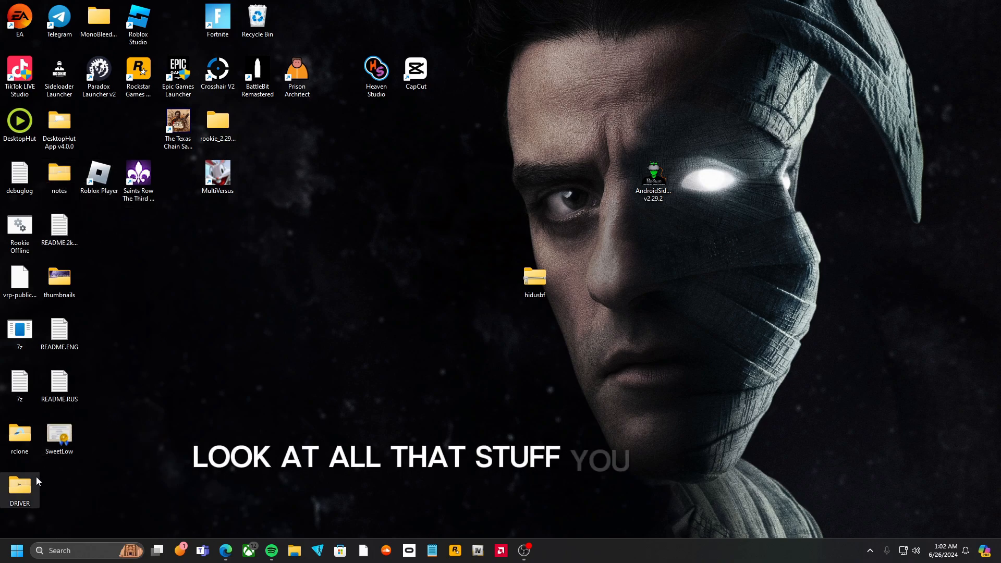
{"action": "left_click_drag", "start_coordinate": [19, 485], "coordinate": [495, 281]}
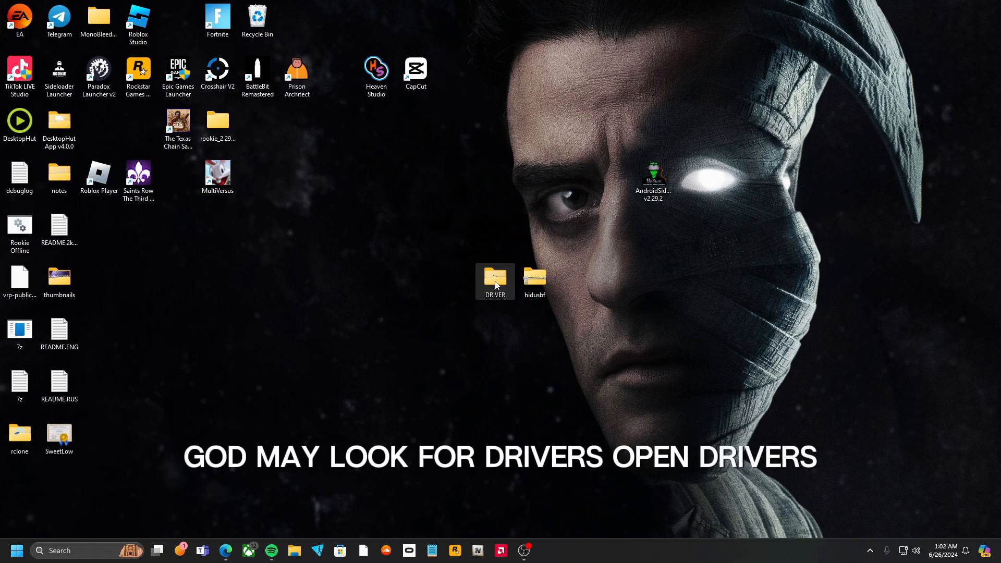
{"action": "double_click", "coordinate": [494, 277]}
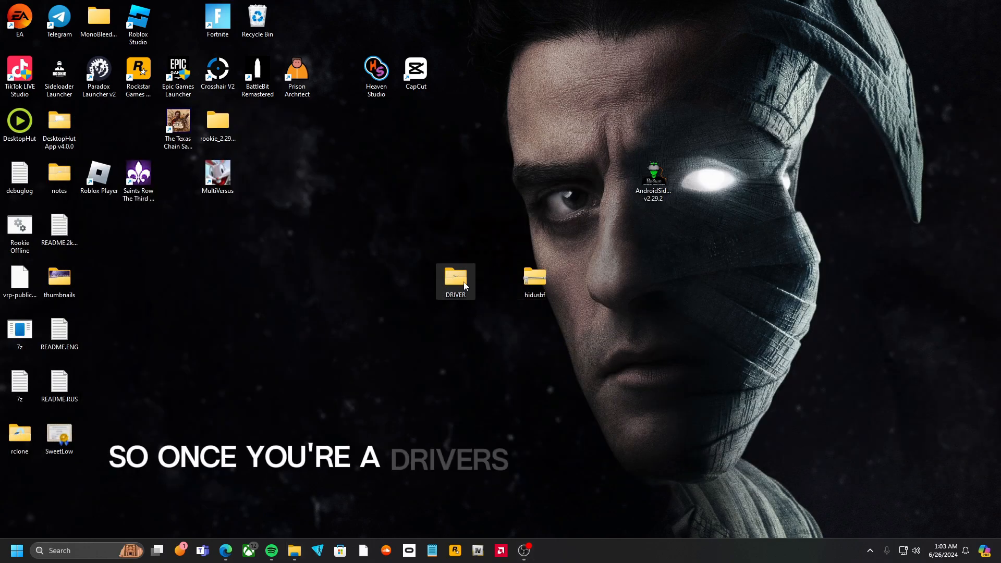
{"action": "double_click", "coordinate": [456, 278]}
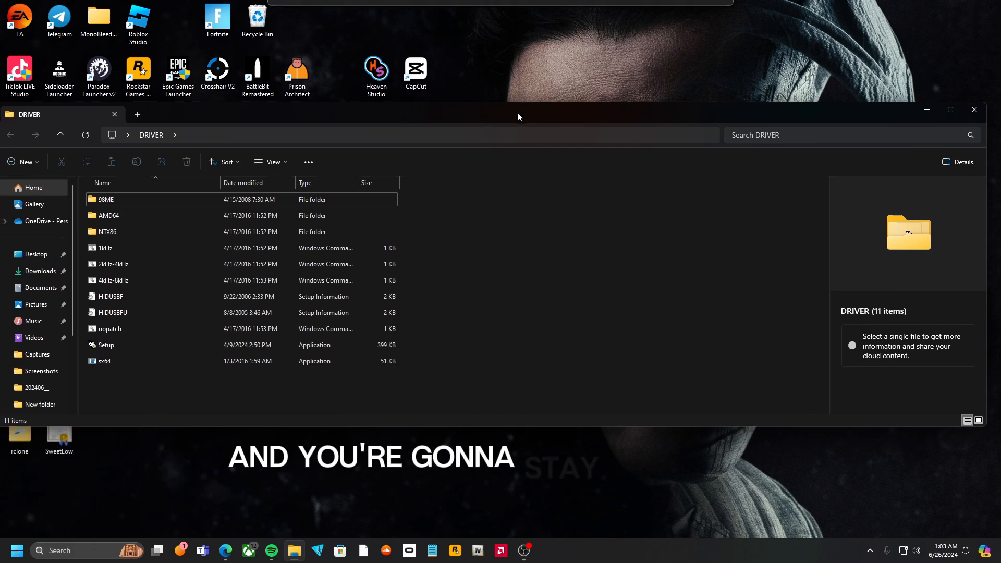
- Confirm Memory integrity under Core isolation is Off, then close Windows Security
{"action": "left_click", "coordinate": [58, 551]}
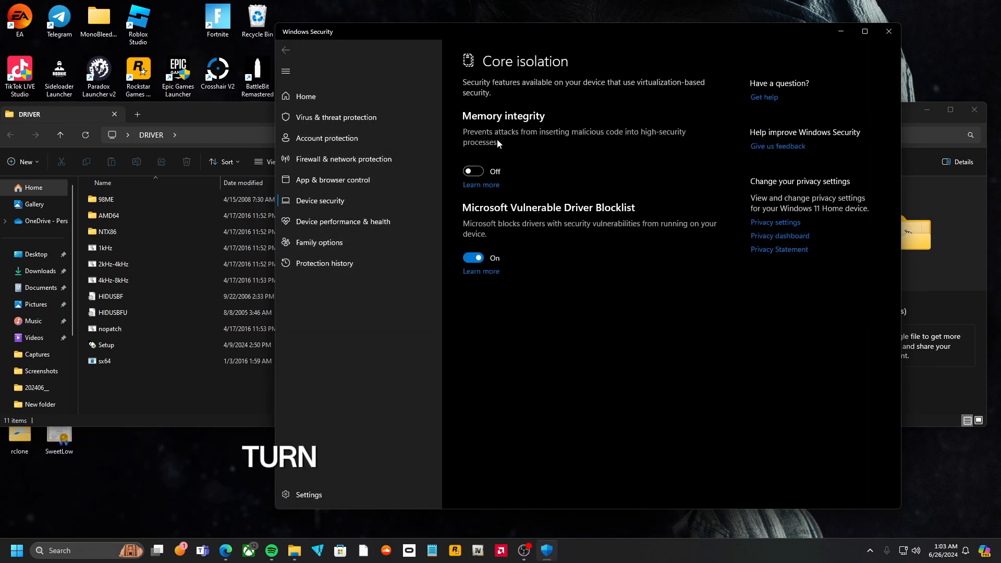
{"action": "left_click", "coordinate": [889, 31]}
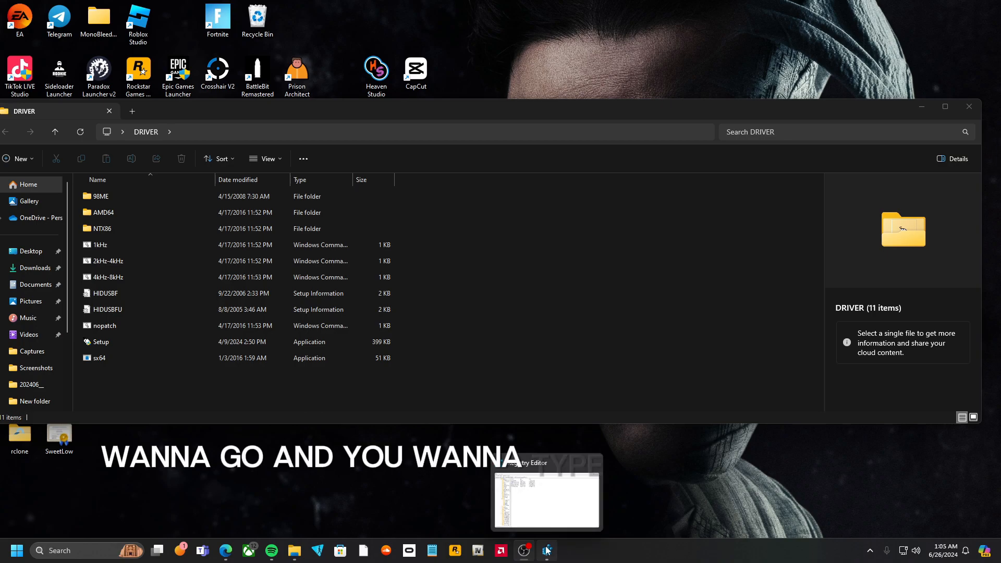
- Under Control\CI\Policy, create a new DWORD (32-bit) value named WhqlSettings with data 1
{"action": "left_click", "coordinate": [546, 551]}
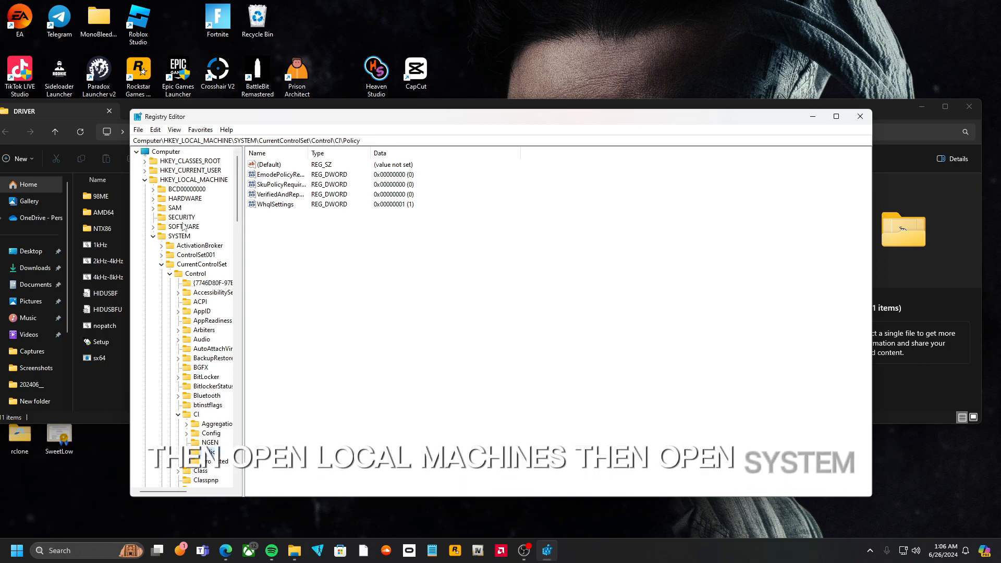
{"action": "left_click", "coordinate": [208, 451]}
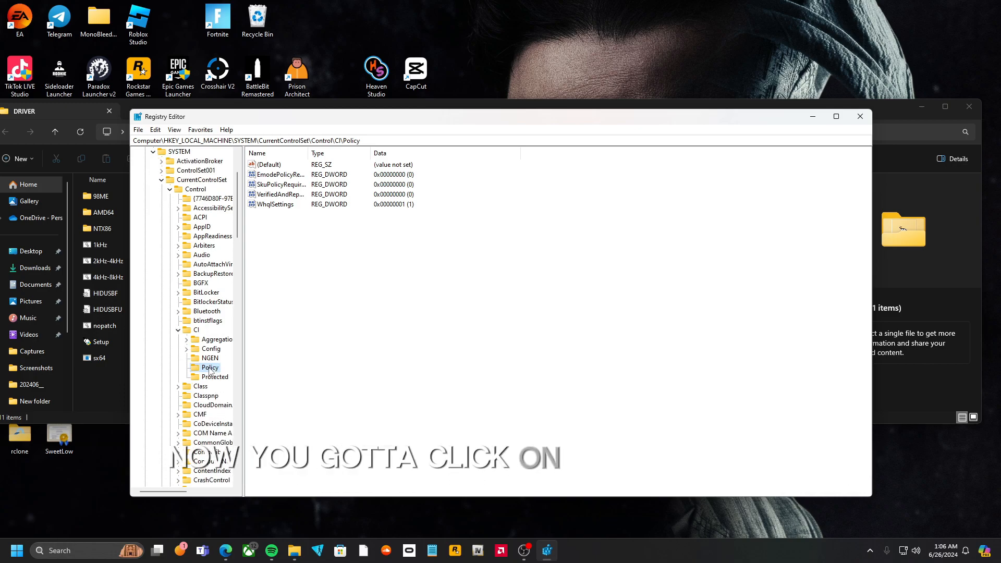
{"action": "right_click", "coordinate": [211, 367]}
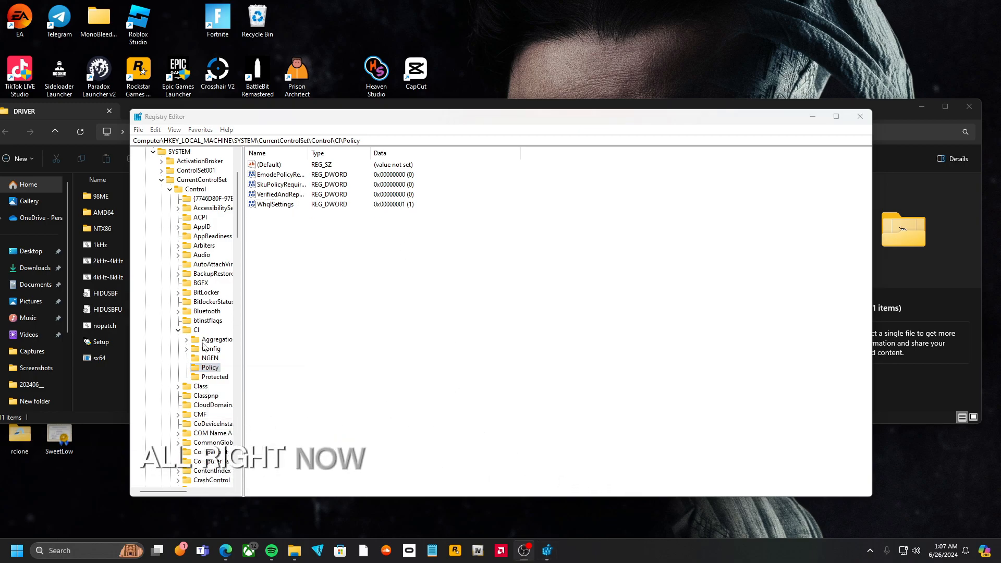
{"action": "right_click", "coordinate": [211, 367]}
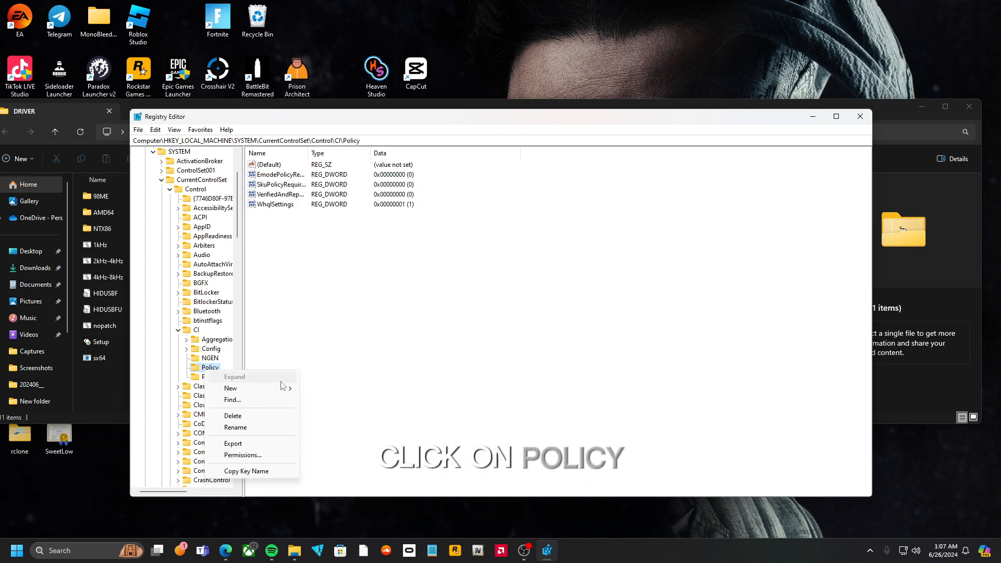
{"action": "left_click", "coordinate": [231, 388]}
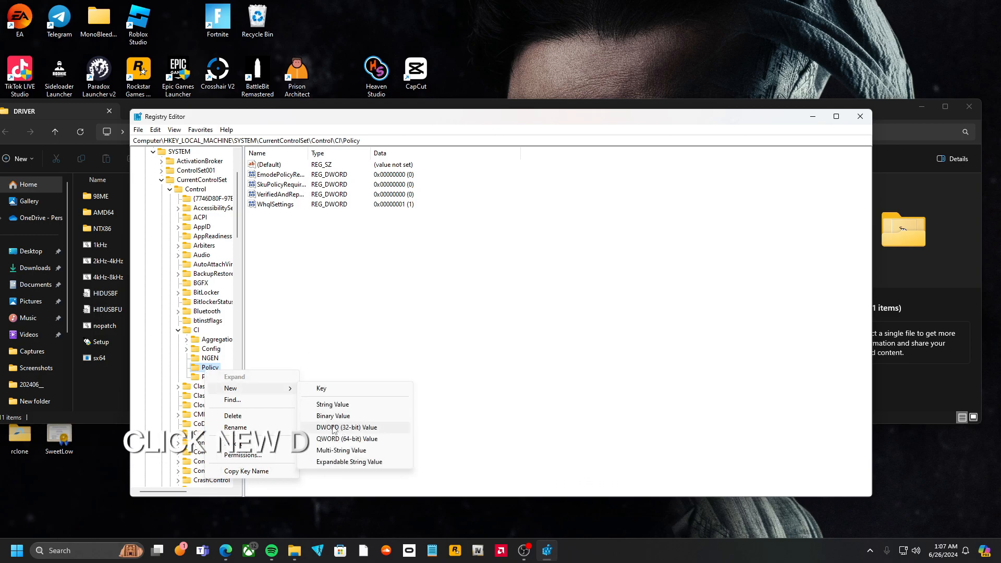
{"action": "left_click", "coordinate": [346, 428]}
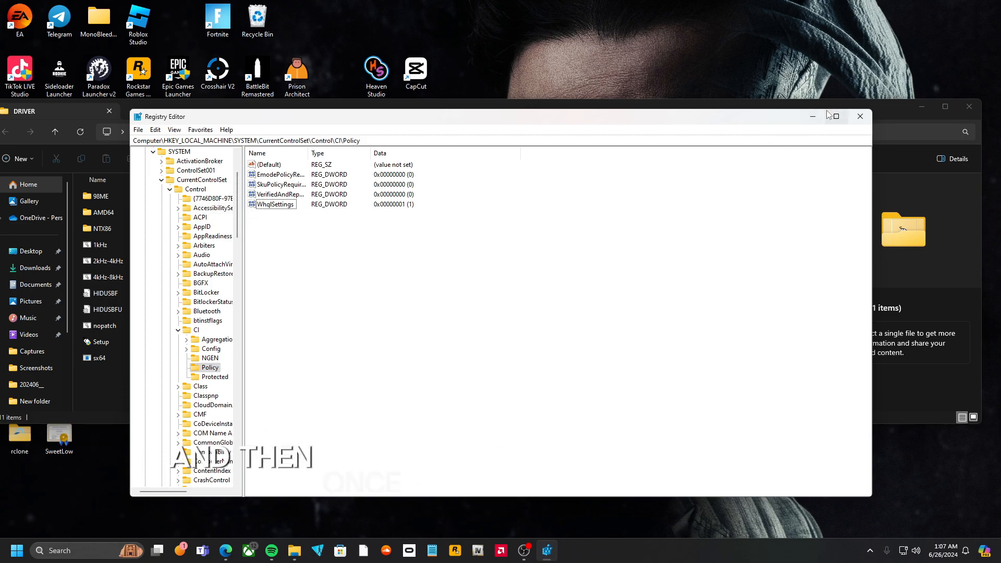
- Close Registry Editor and launch the Setup tool from the DRIVER folder
{"action": "left_click", "coordinate": [861, 116]}
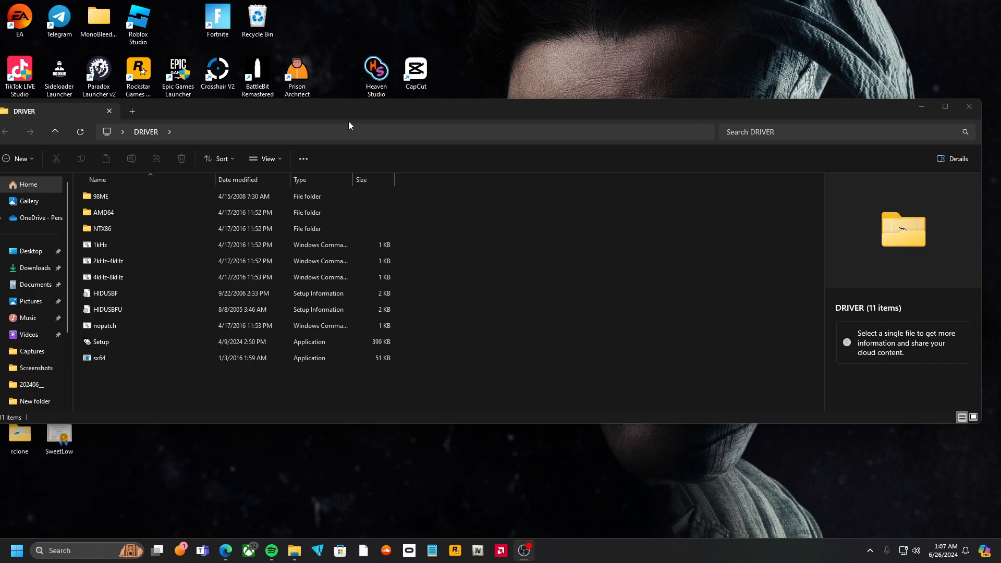
{"action": "left_click", "coordinate": [100, 342]}
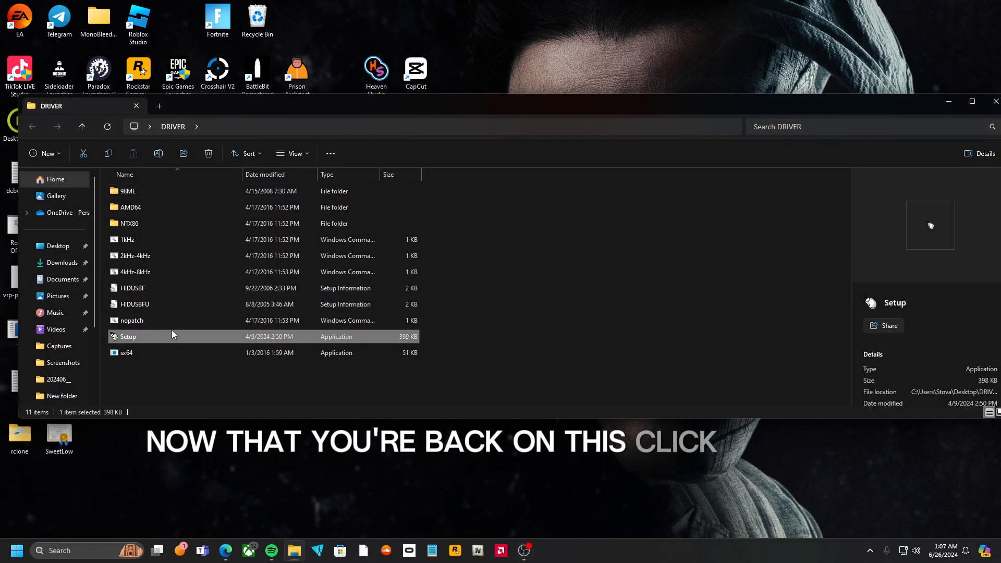
{"action": "double_click", "coordinate": [128, 336]}
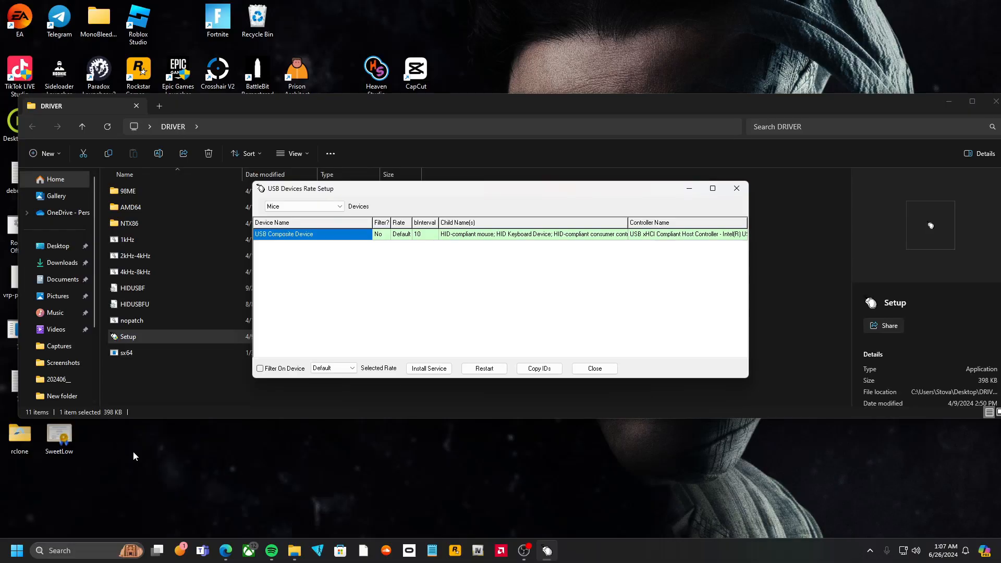
- Set the Devices list to All and dismiss the device restart error
{"action": "left_click", "coordinate": [304, 206]}
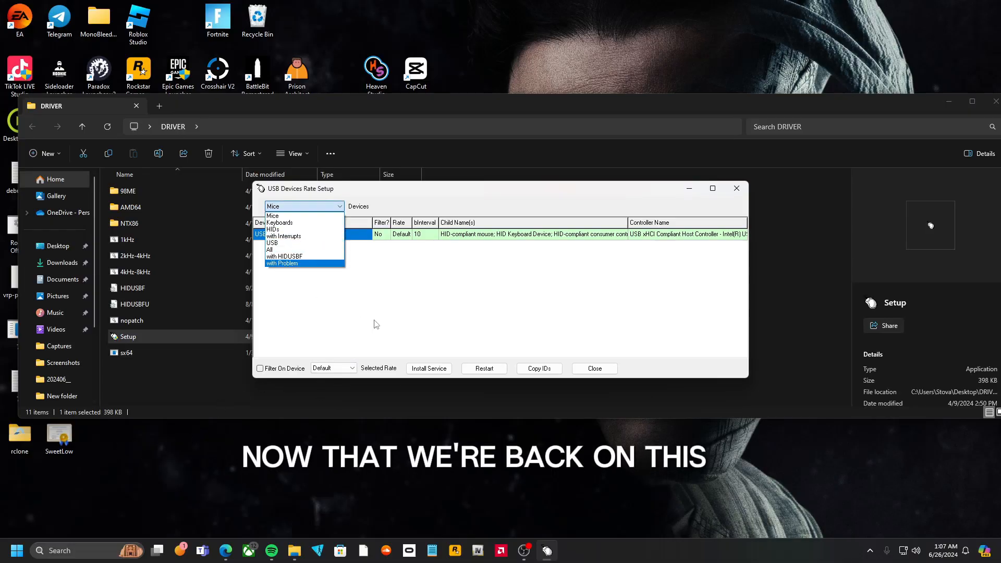
{"action": "left_click", "coordinate": [273, 215]}
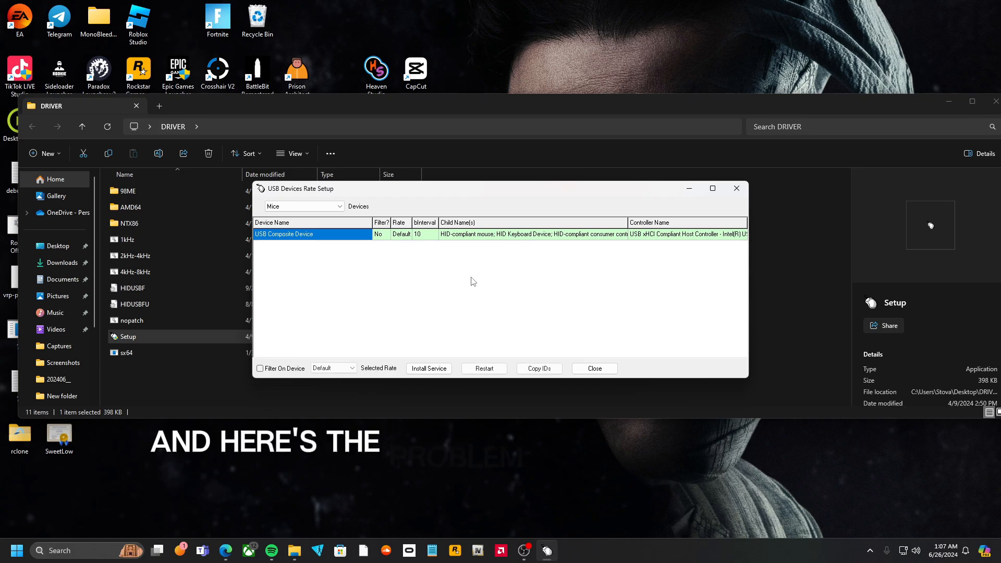
{"action": "left_click", "coordinate": [304, 205]}
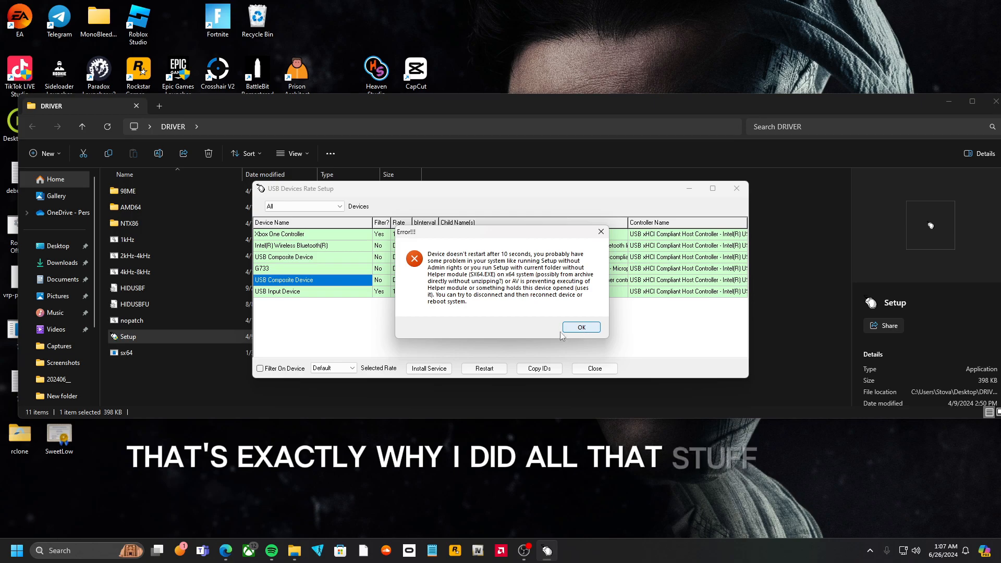
{"action": "mouse_move", "coordinate": [506, 305]}
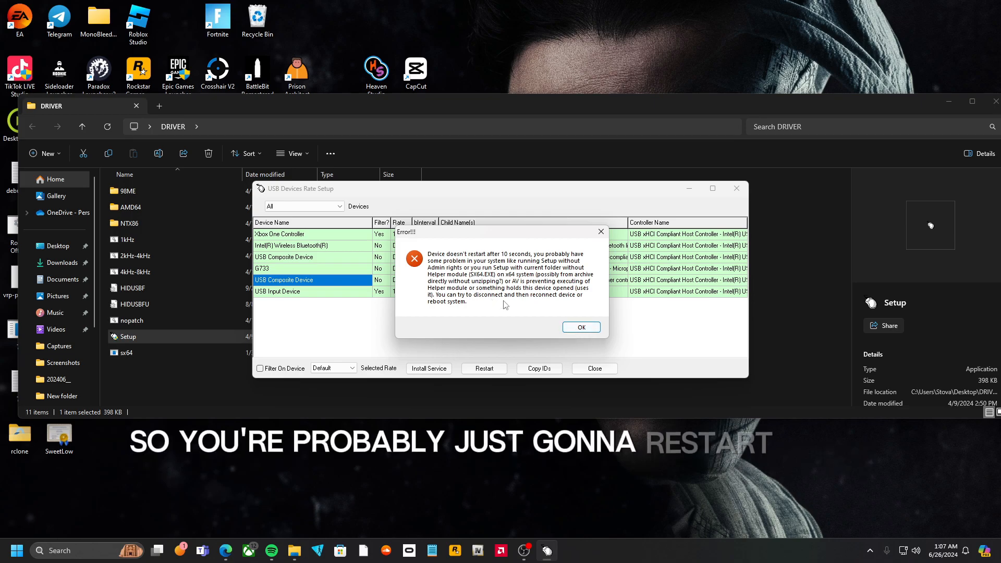
{"action": "left_click", "coordinate": [582, 327]}
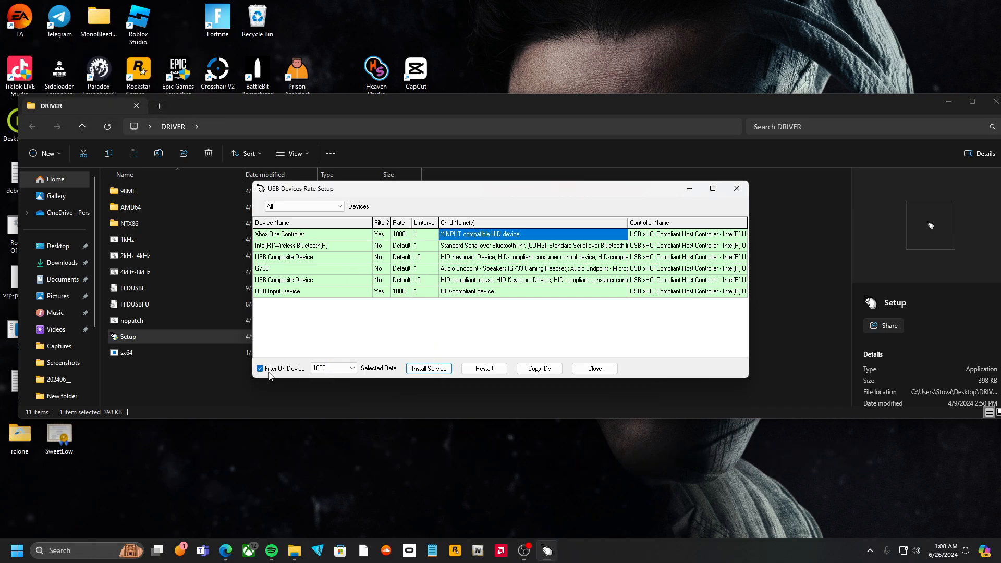
- Enable Filter On Device for the Xbox One Controller at rate 1000, comparing against the Intel Wireless Bluetooth device
{"action": "left_click", "coordinate": [260, 368]}
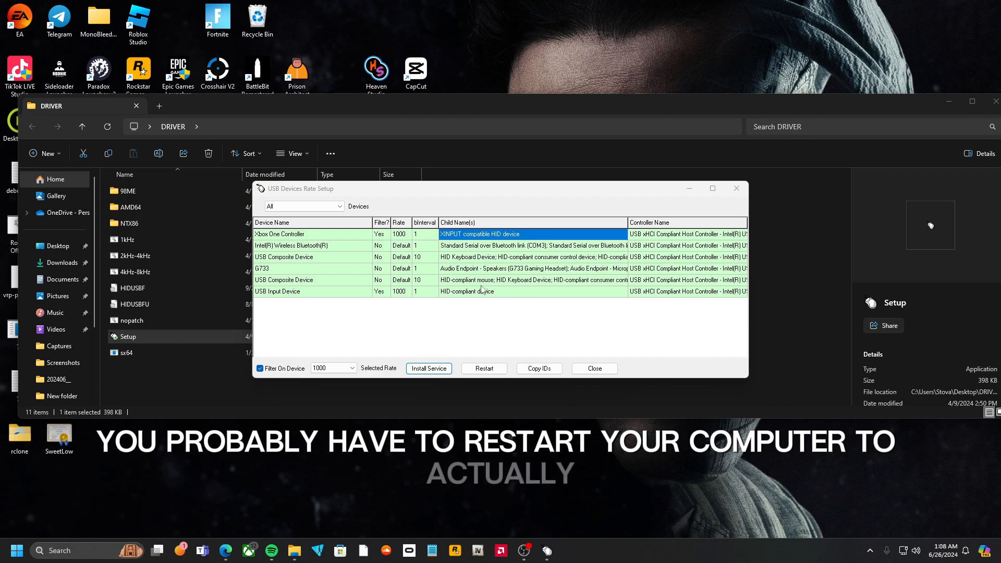
{"action": "left_click", "coordinate": [279, 234]}
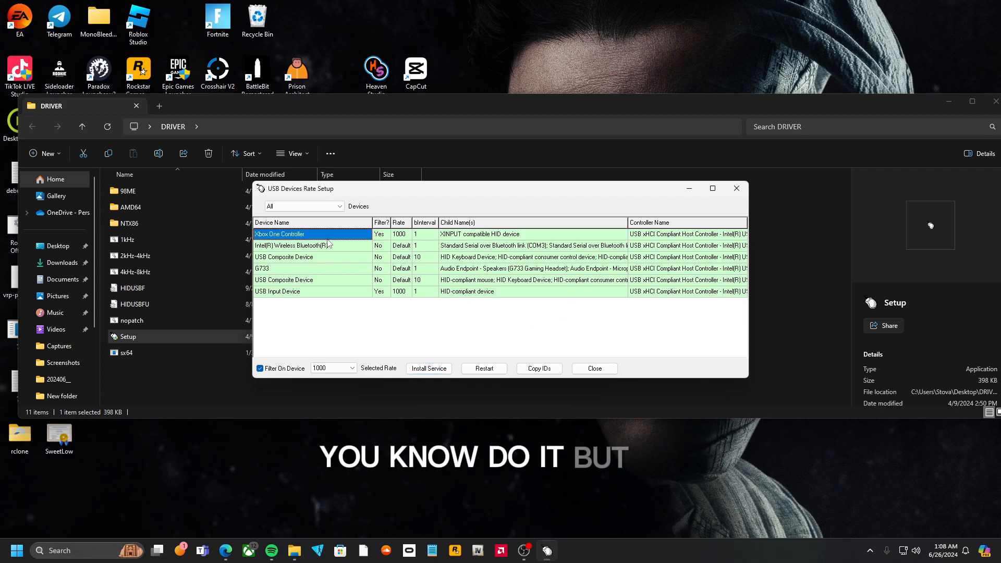
{"action": "mouse_move", "coordinate": [380, 335]}
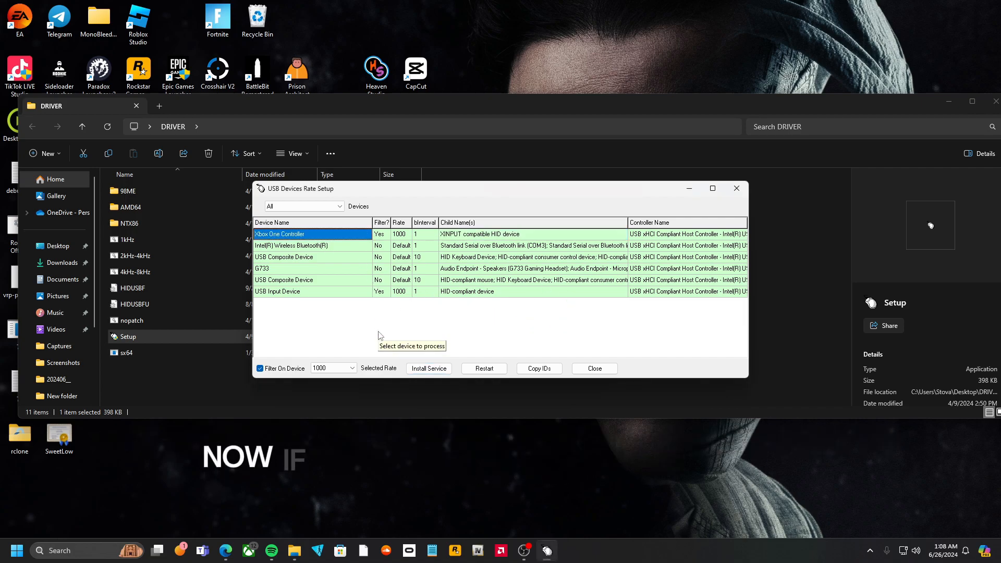
{"action": "left_click", "coordinate": [260, 369]}
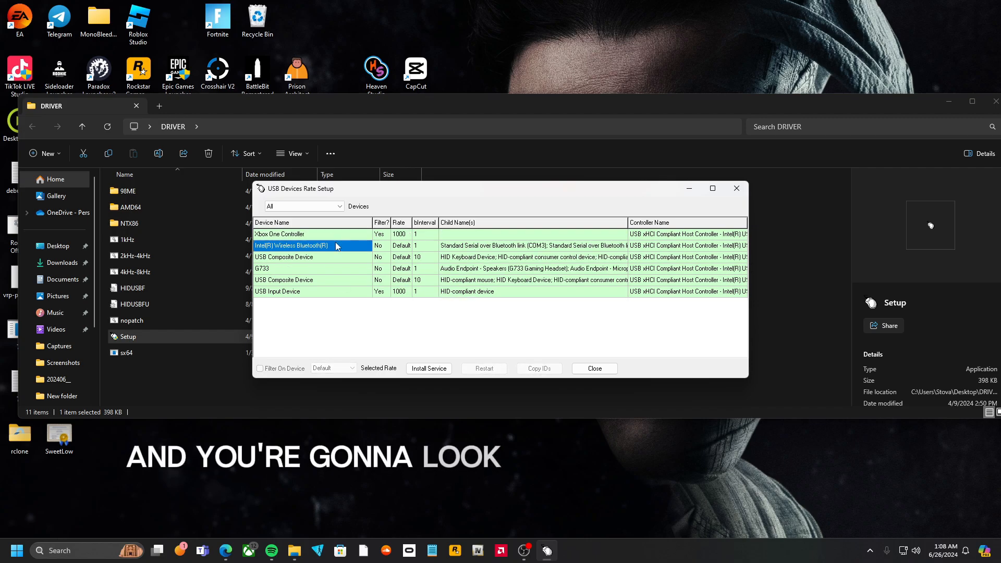
{"action": "left_click", "coordinate": [299, 233]}
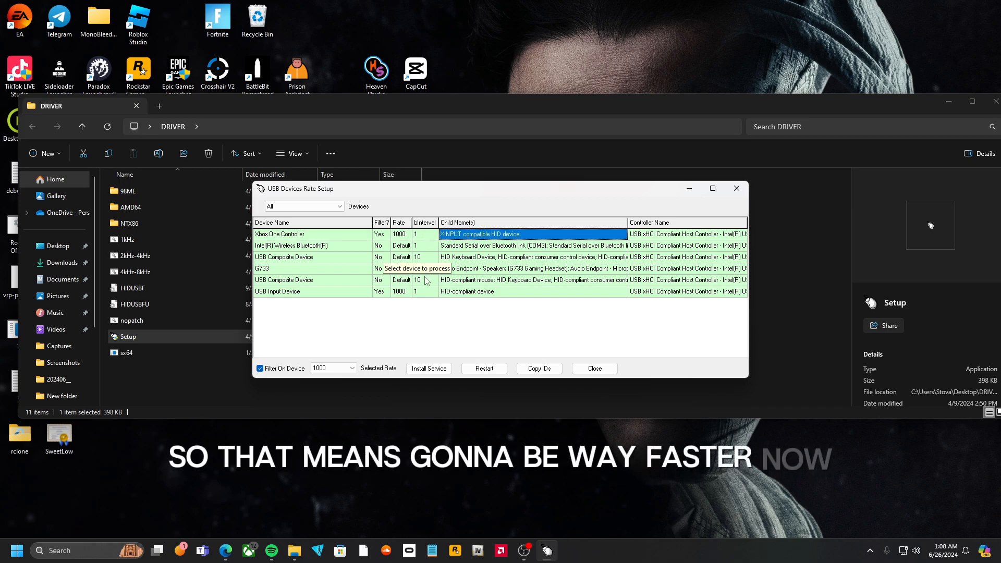
{"action": "left_click", "coordinate": [350, 368]}
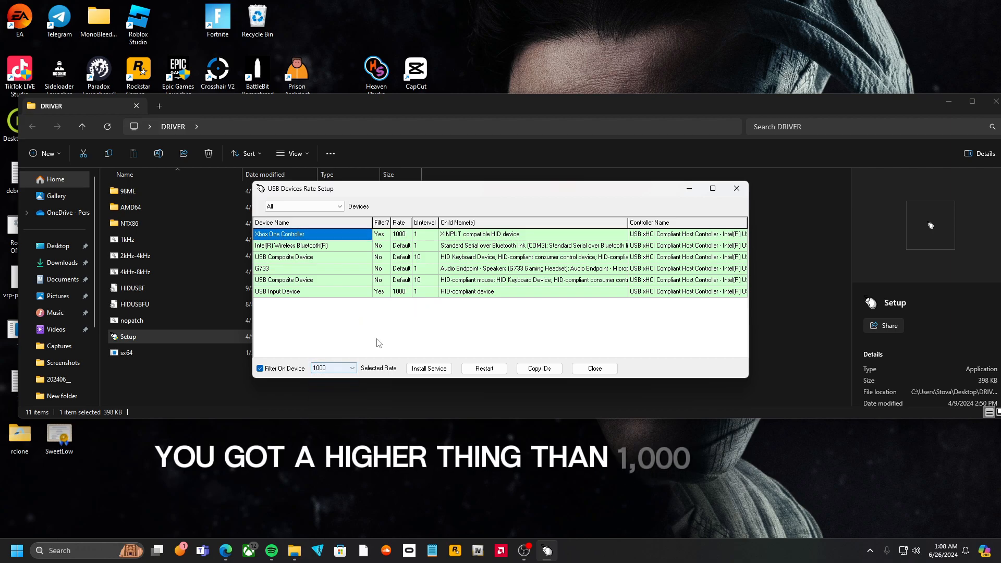
{"action": "mouse_move", "coordinate": [376, 324]}
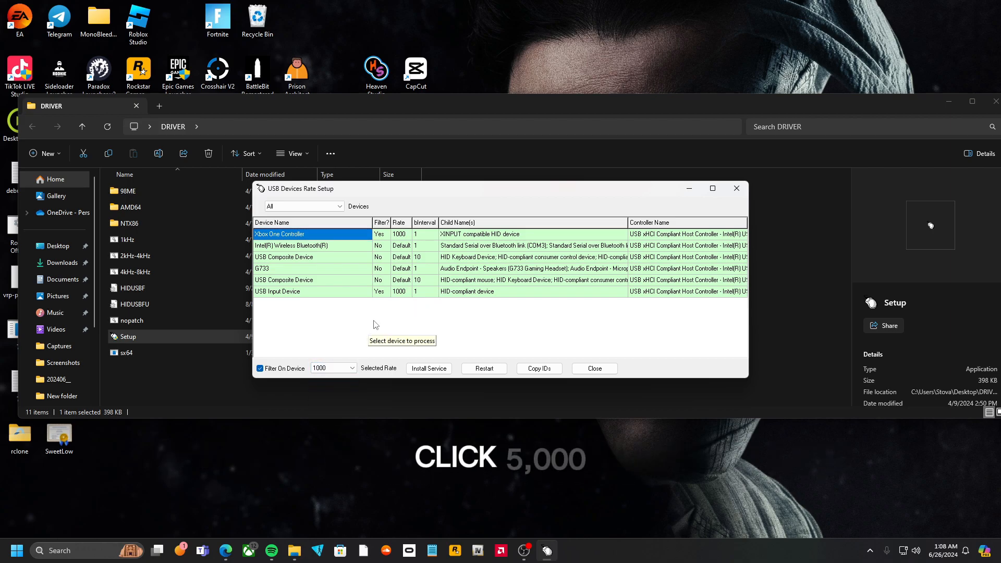